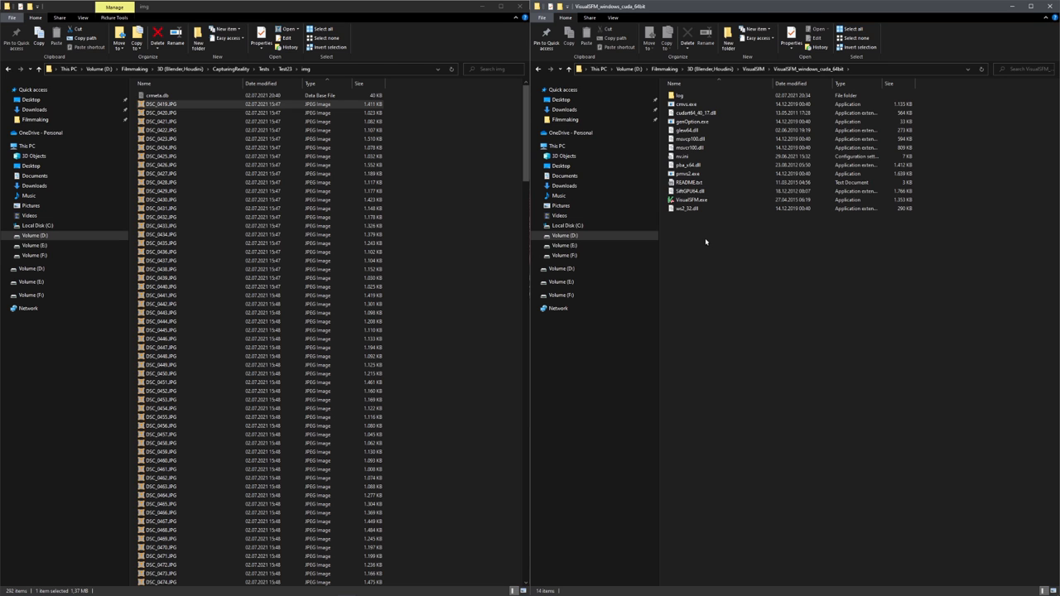
mouse_move(725, 208)
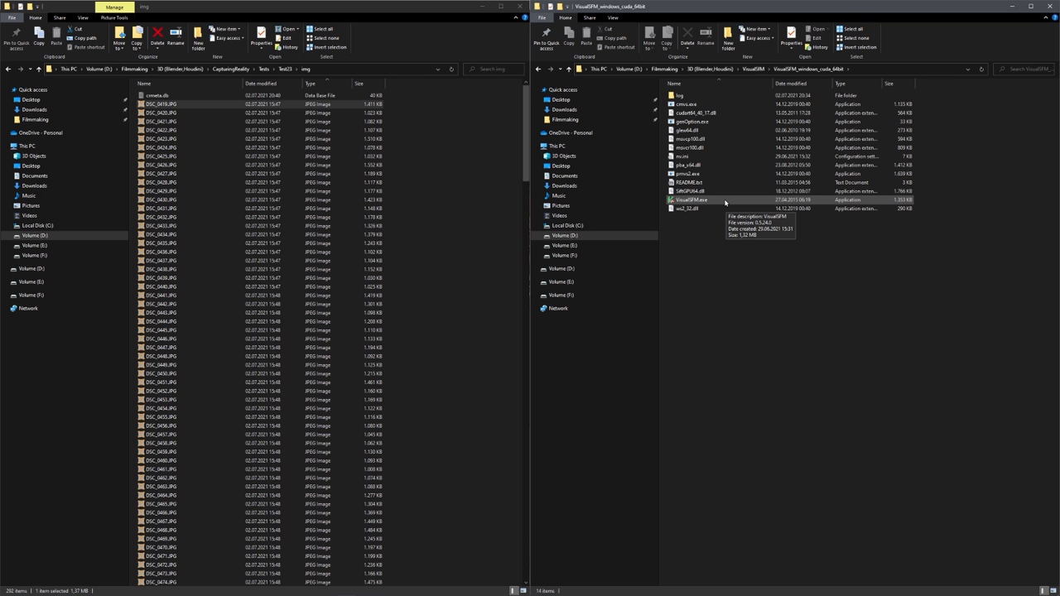
Step: Launch VisualSFM.exe from the VisualSFM_windows_cuda_64bit folder
double_click(697, 200)
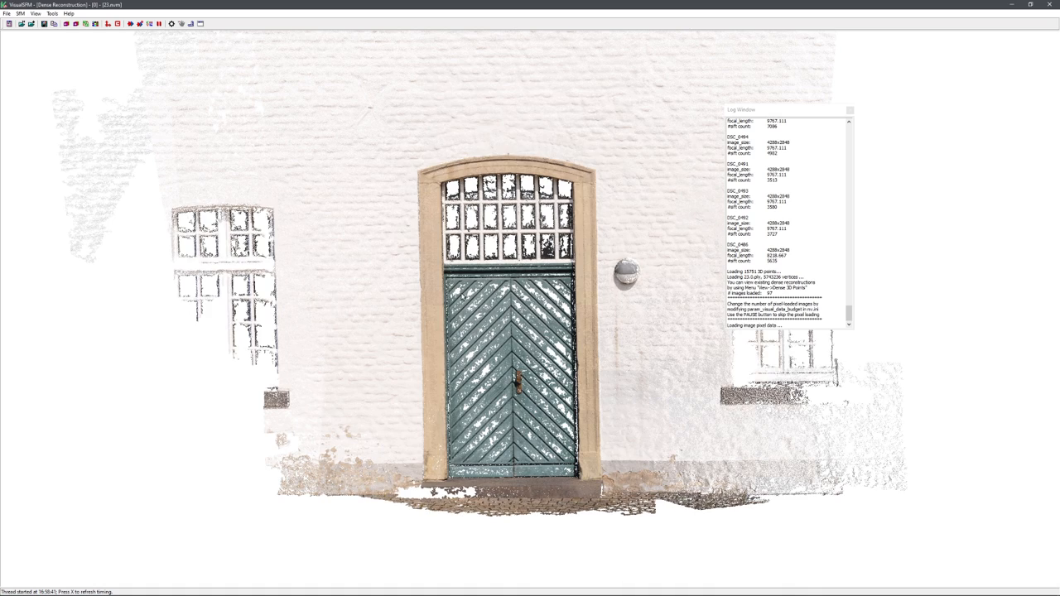
Step: Drag in the VisualSFM 3D viewer to inspect the door's dense reconstruction
left_click_drag(530, 315, 534, 308)
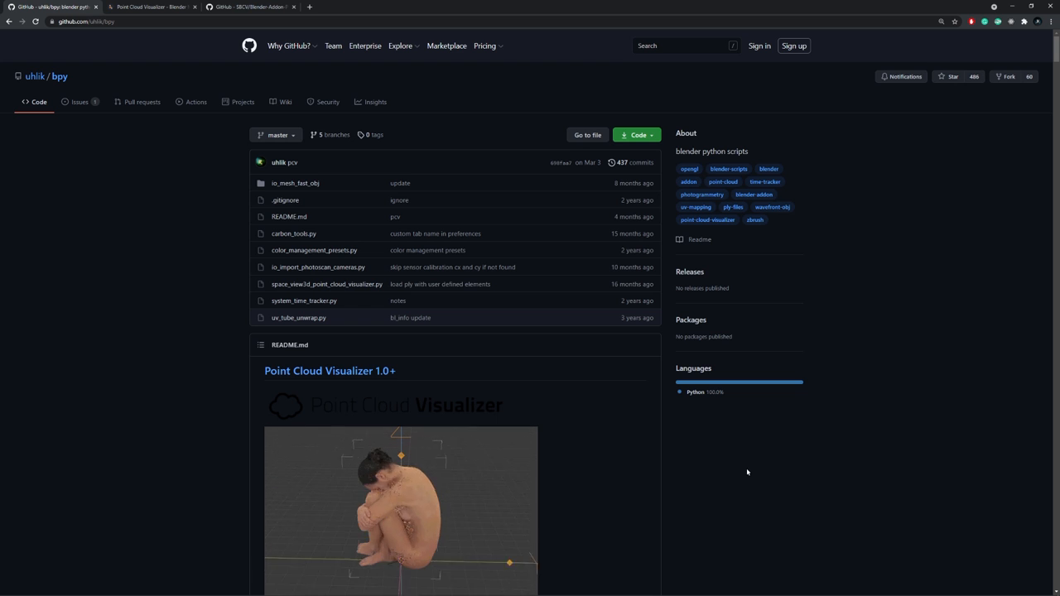
Step: Scroll through the Point Cloud Visualizer readme and back to the top
scroll("down", 3)
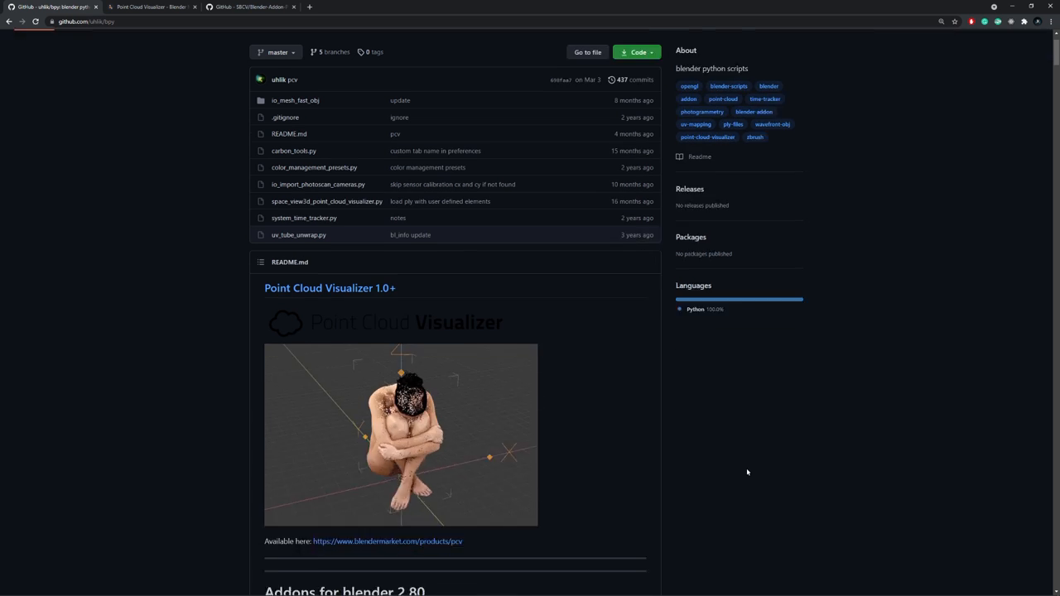
scroll("up", 3)
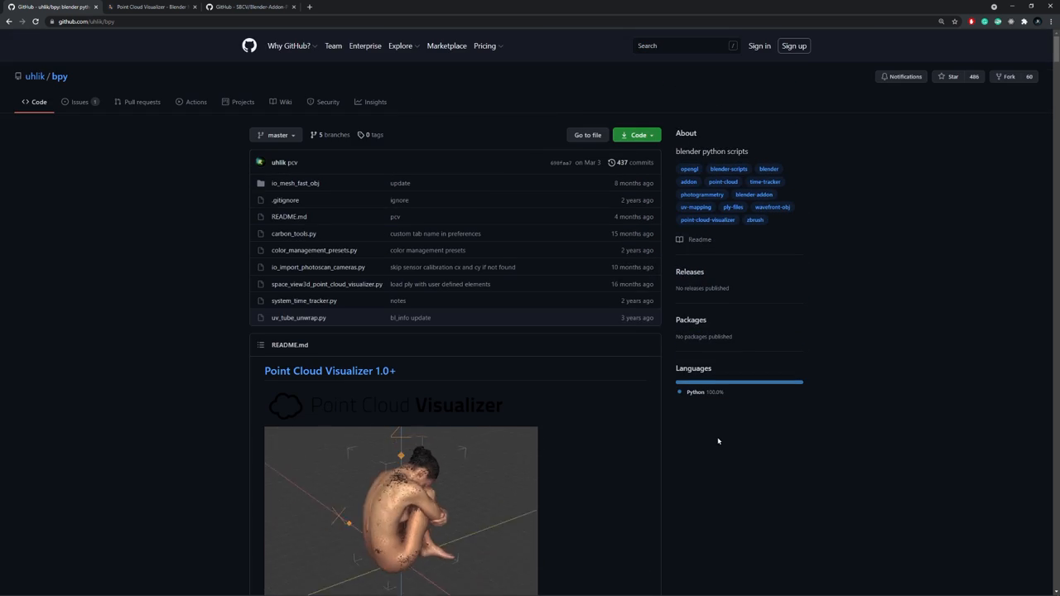
mouse_move(322, 284)
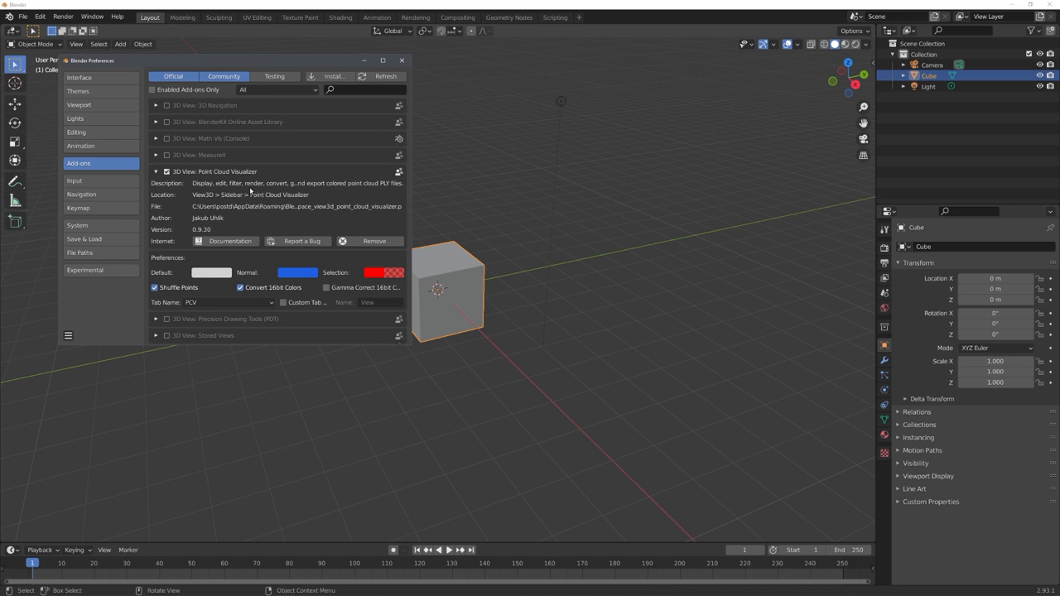
Step: Close Preferences after enabling Point Cloud Visualizer and show its PCV sidebar panel
left_click(412, 59)
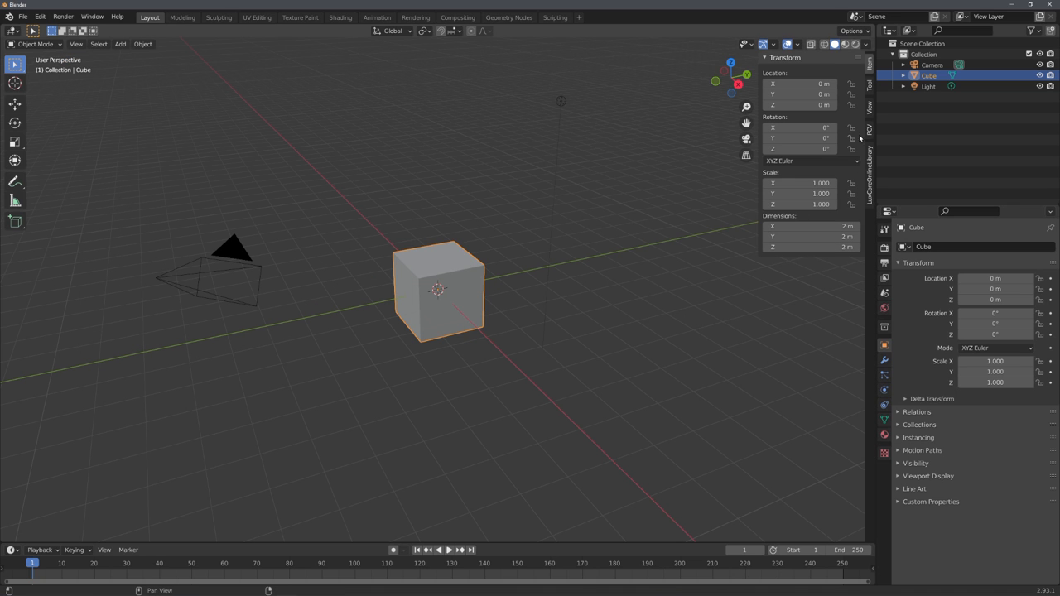
left_click(872, 134)
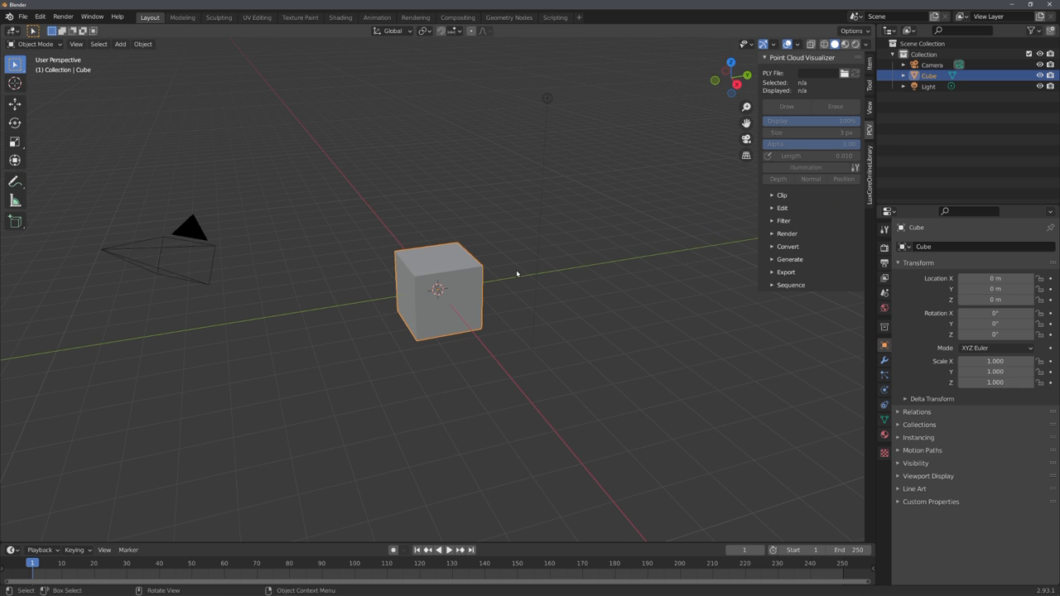
mouse_move(494, 305)
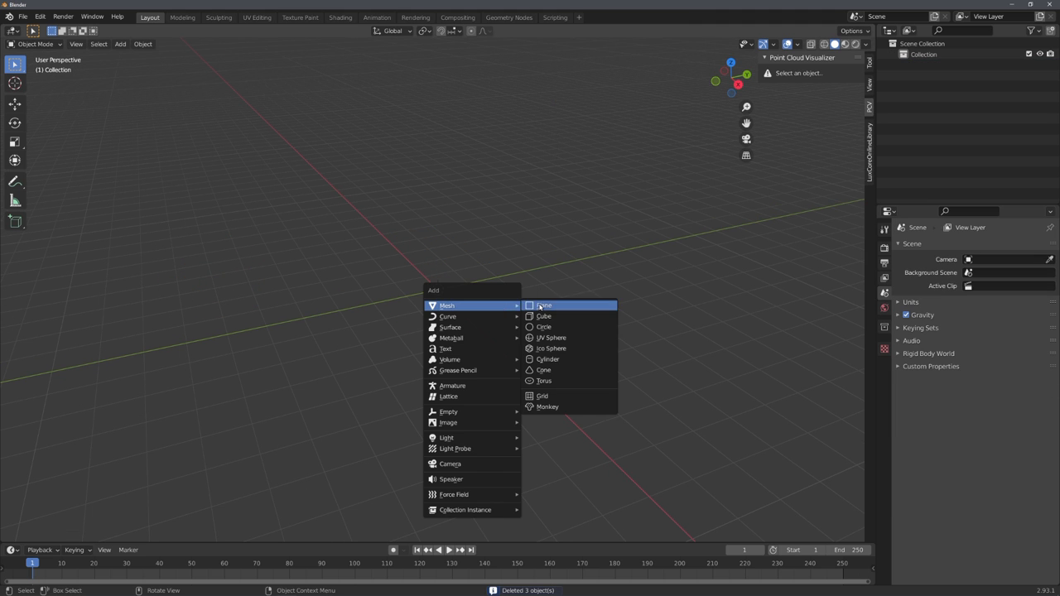
Step: Add a Plane to the empty scene, strip its vertices, and return to Object Mode
left_click(544, 305)
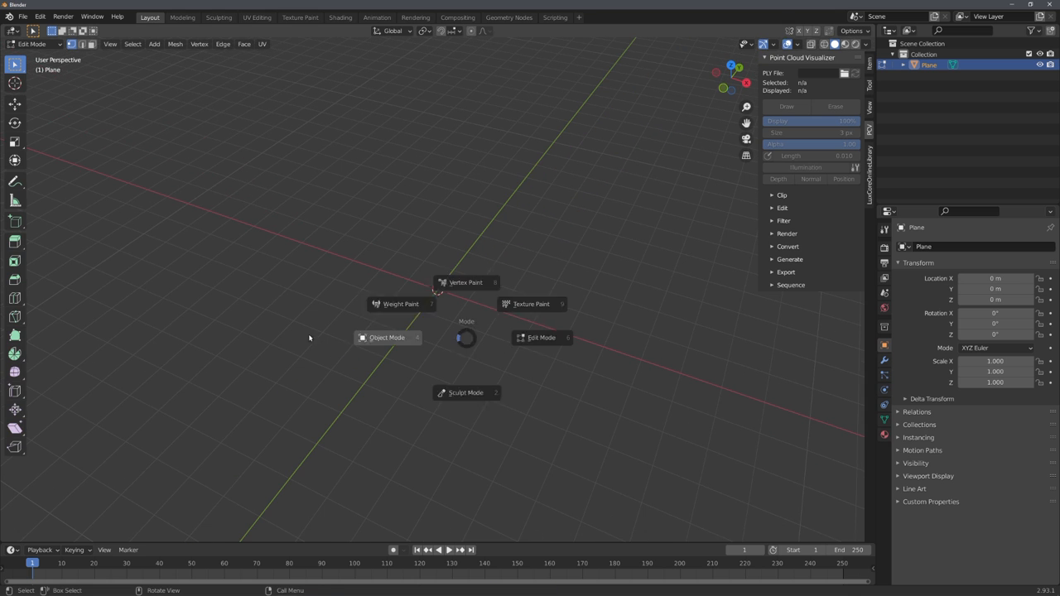
left_click(388, 338)
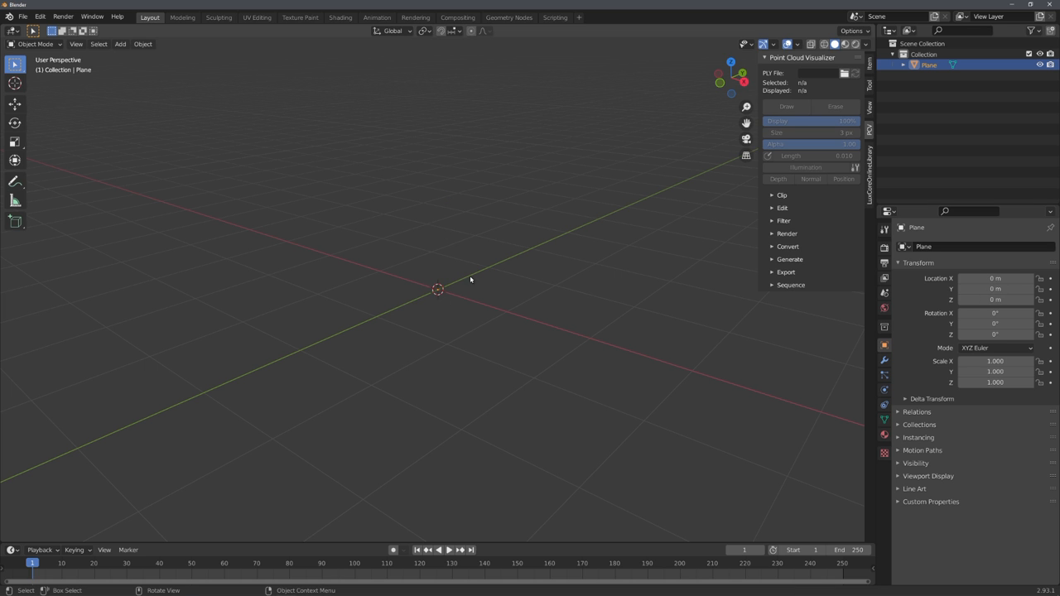
Step: Browse to 23.0.ply and load it into the PCV panel, showing 5.7M points
left_click(845, 72)
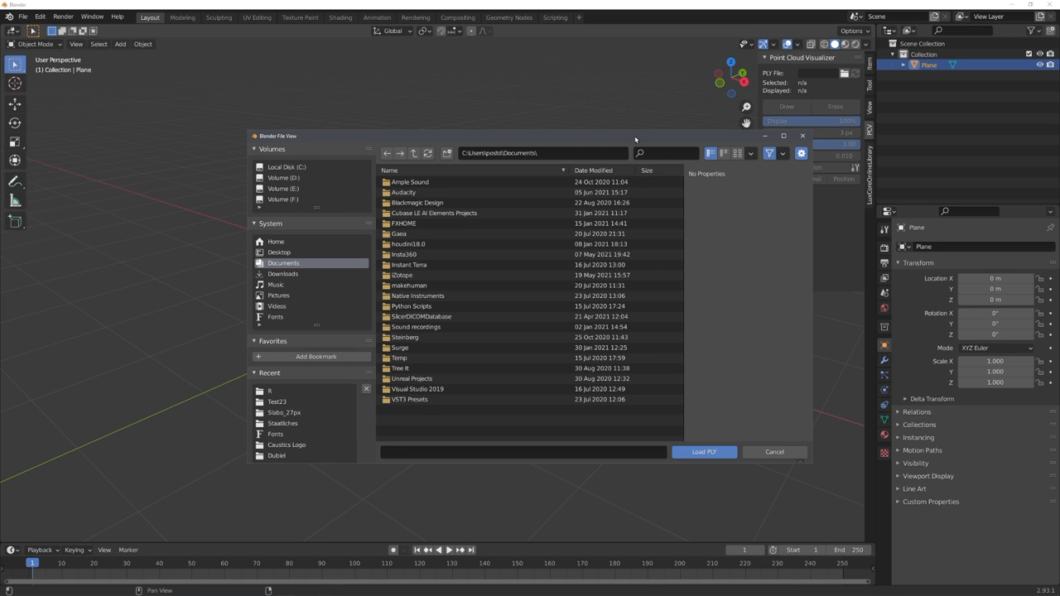
left_click(774, 451)
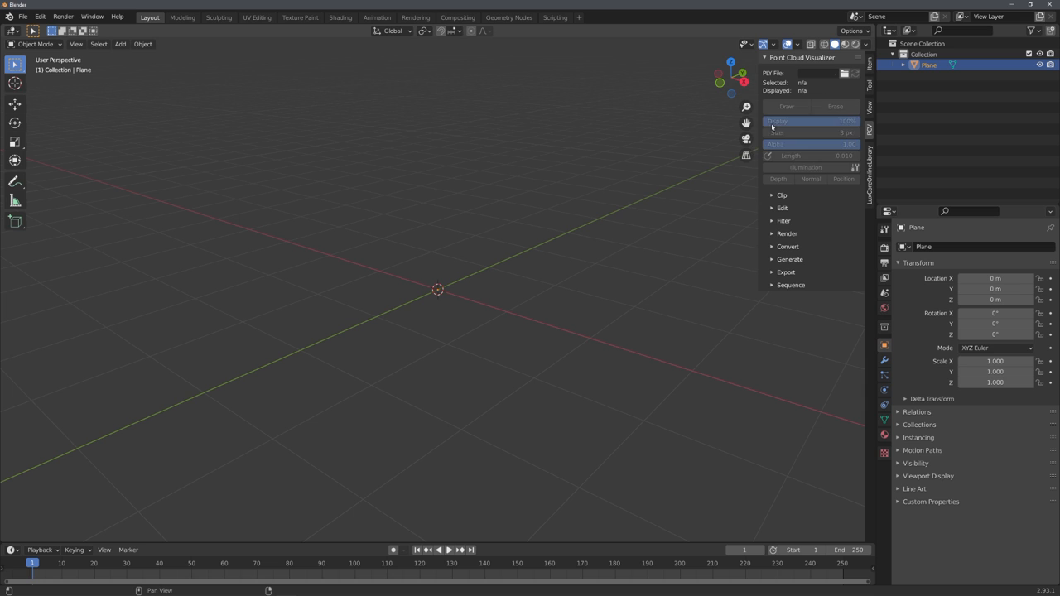
left_click(843, 74)
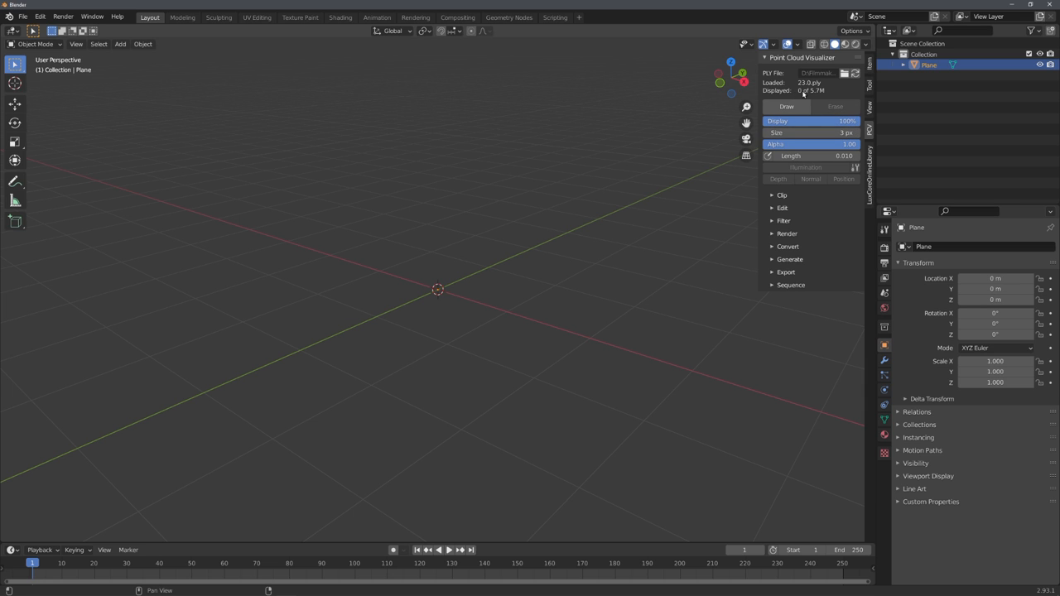
mouse_move(814, 95)
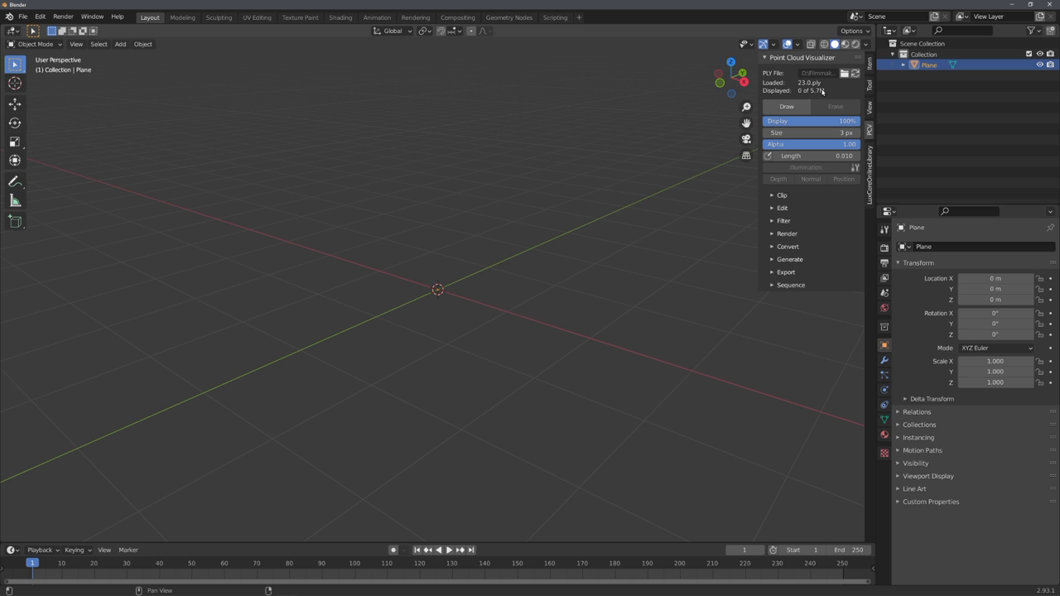
mouse_move(785, 106)
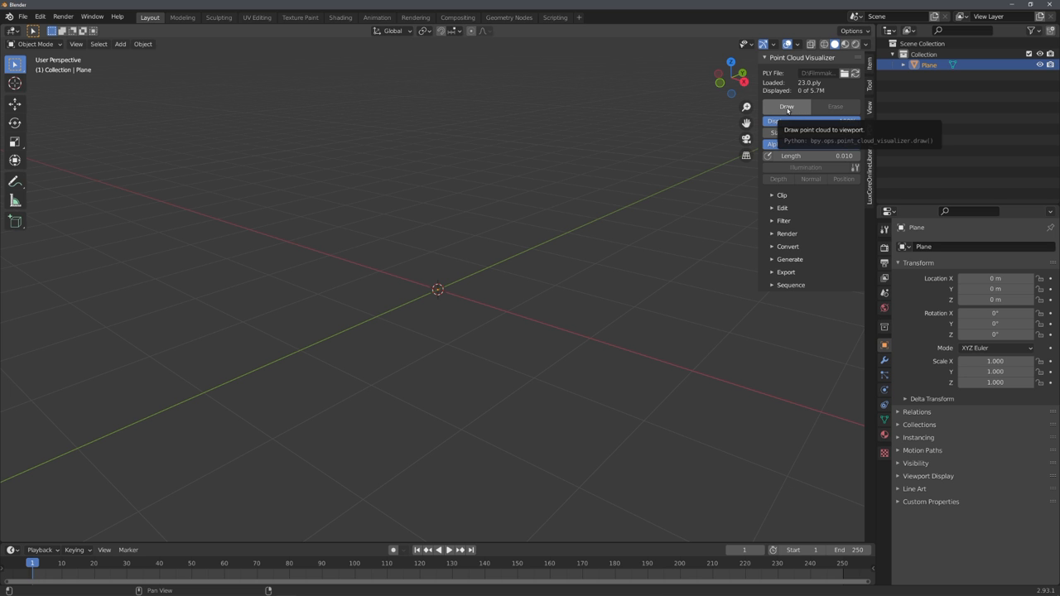
left_click(785, 106)
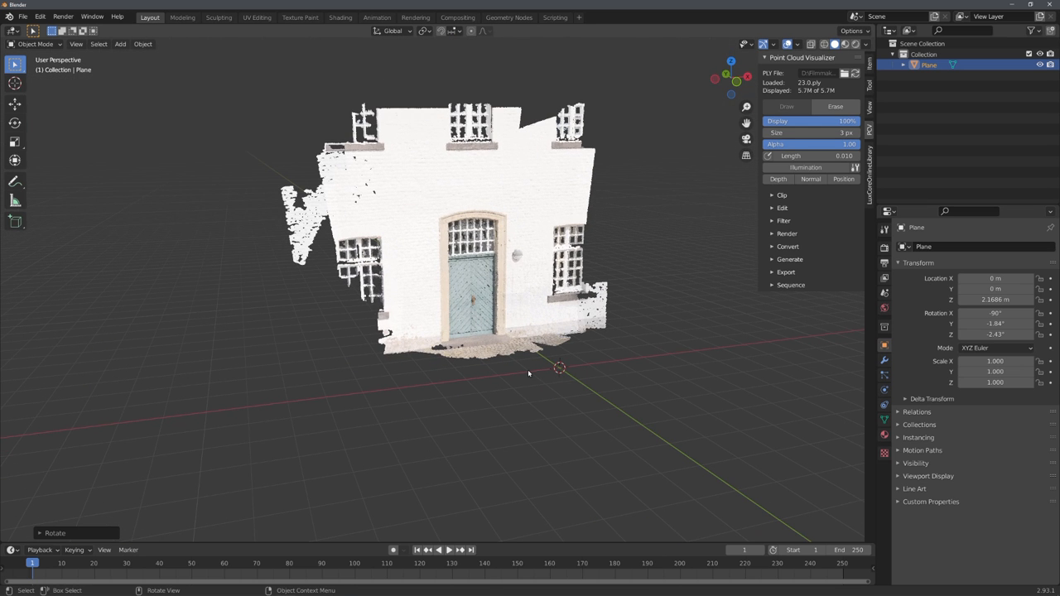
mouse_move(518, 373)
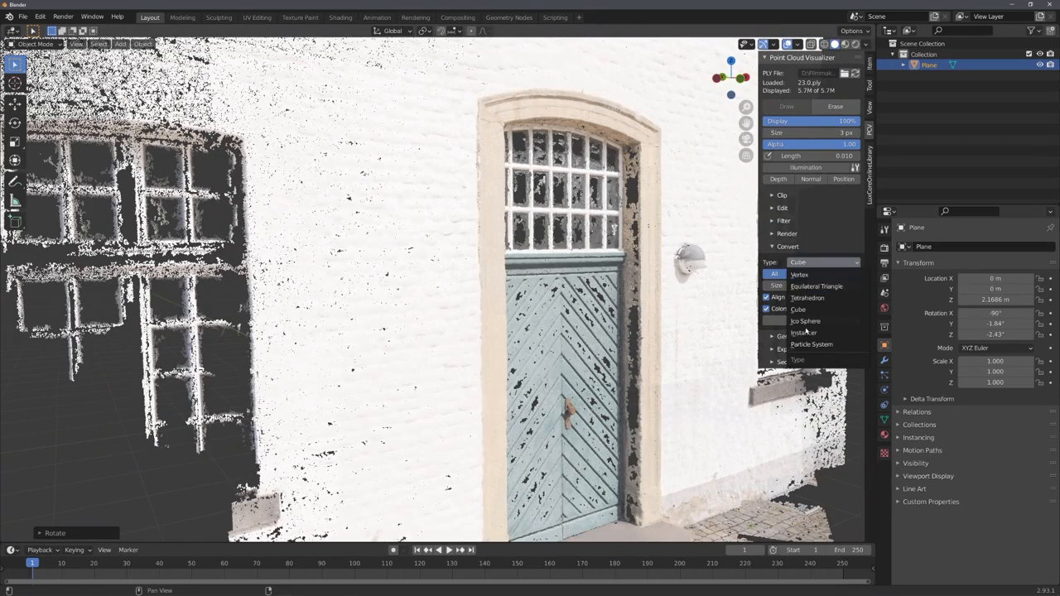
Step: Set conversion Type to Particle System with a 25% Subset, then Convert
left_click(811, 344)
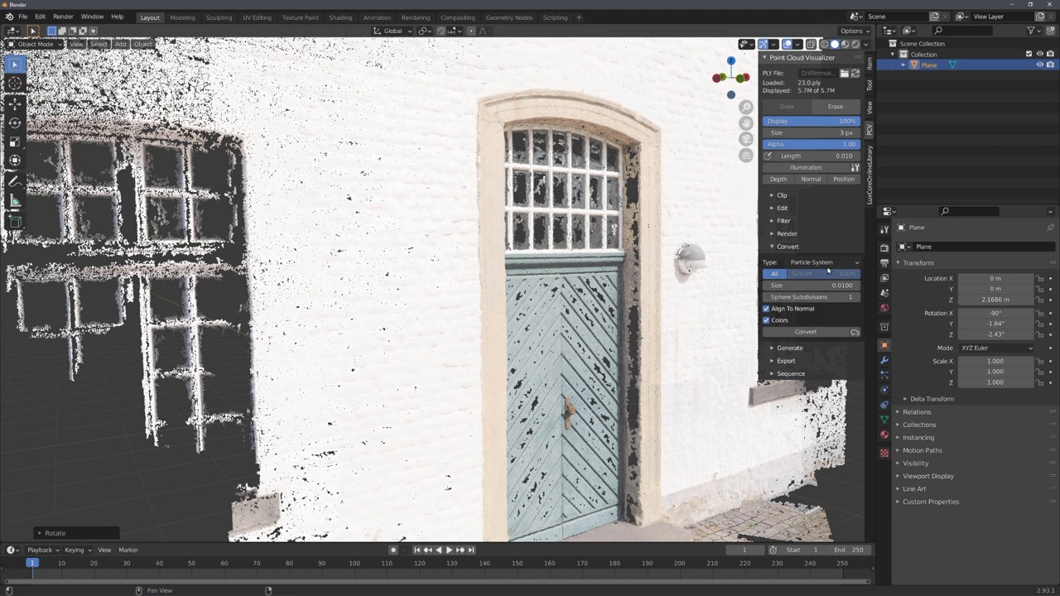
left_click(803, 274)
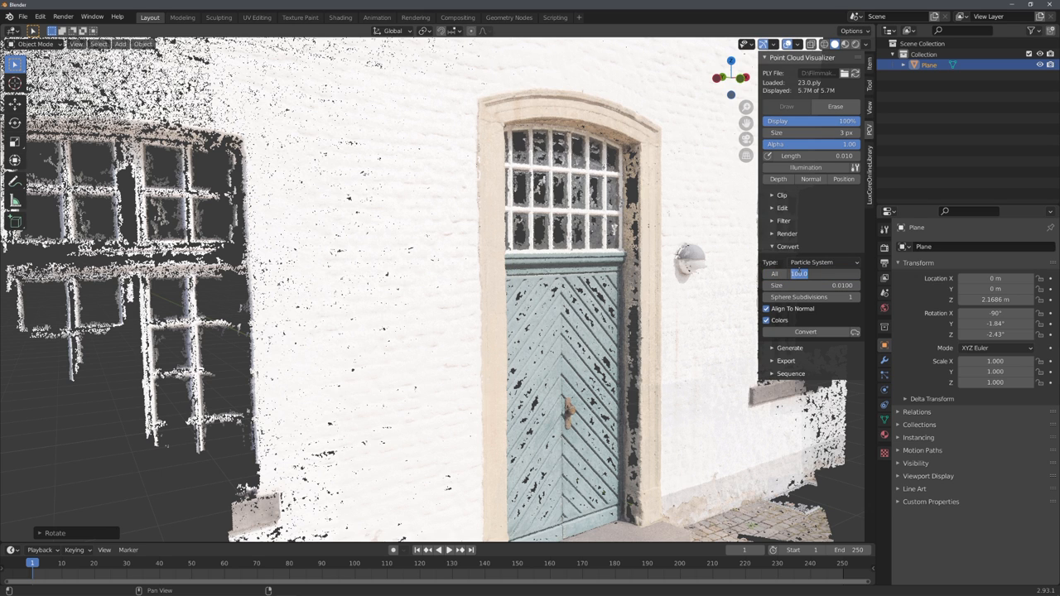
left_click(802, 273)
type("25")
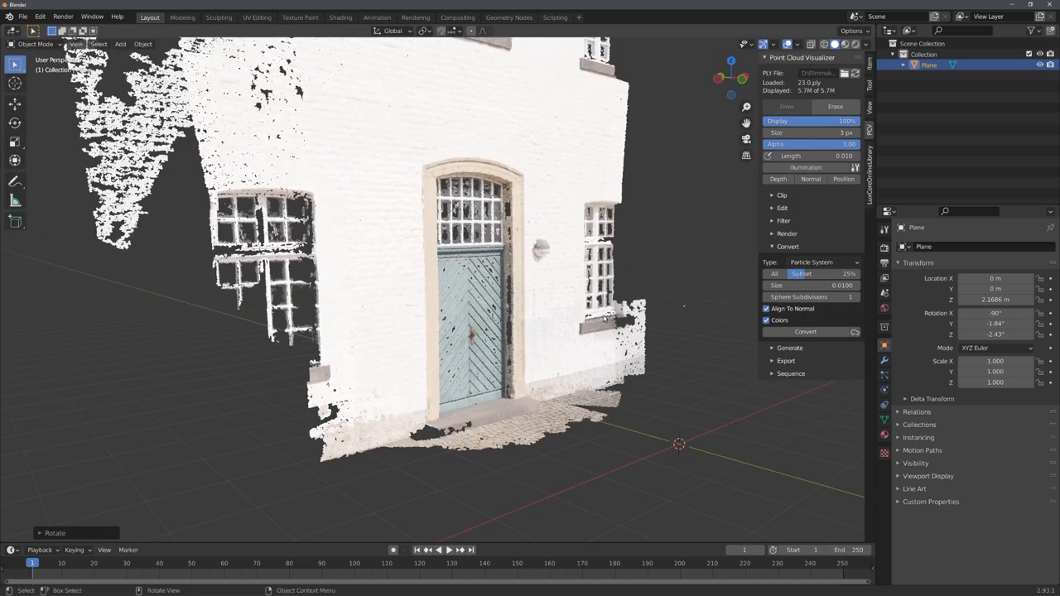
mouse_move(806, 332)
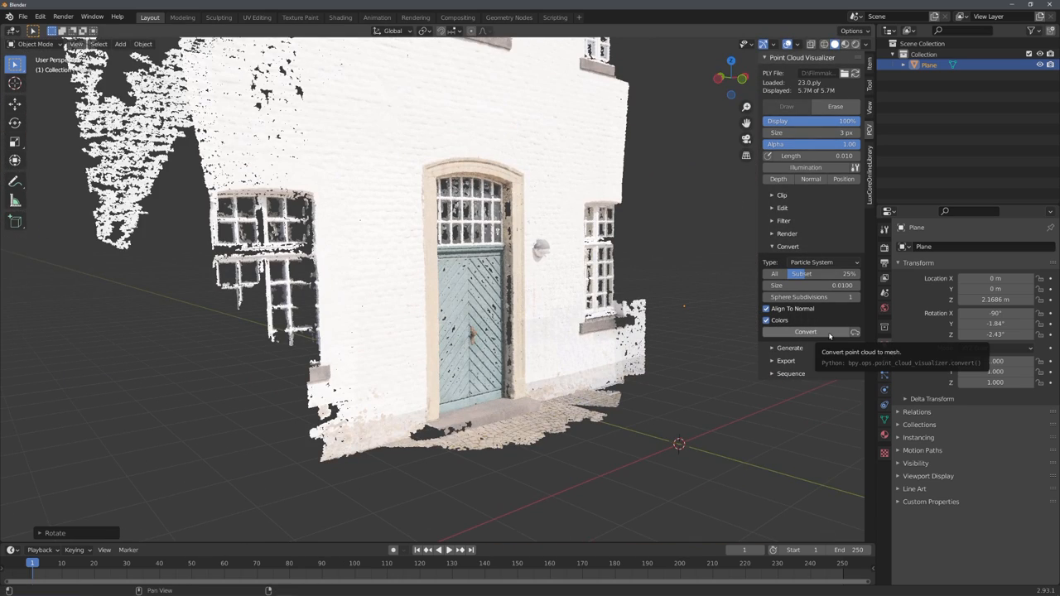
left_click(805, 331)
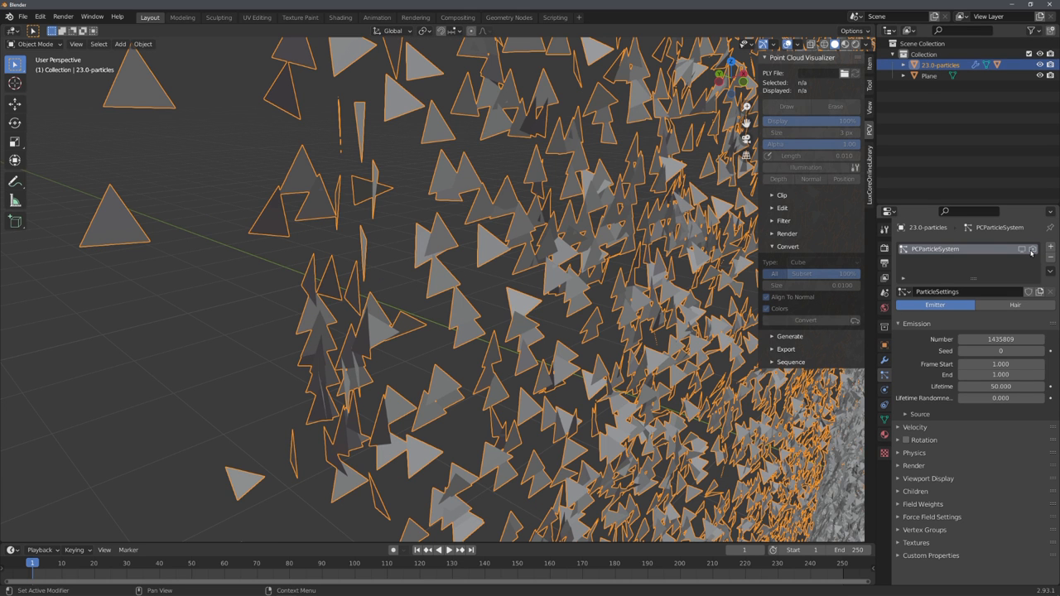
mouse_move(935, 512)
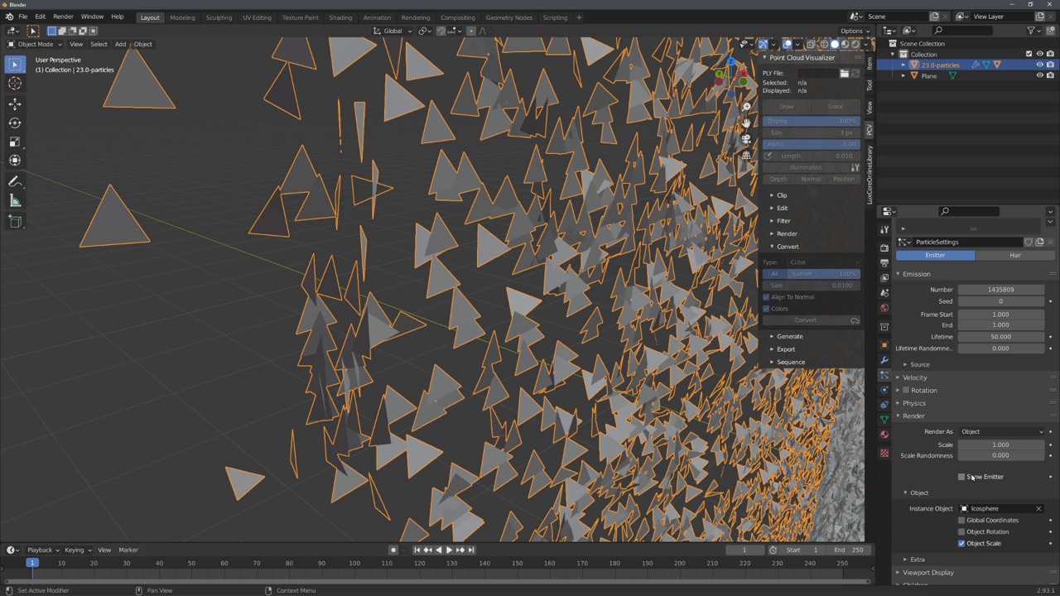
Step: Enable Show Emitter to display the 1,435,809-particle door in scan colours
left_click(964, 476)
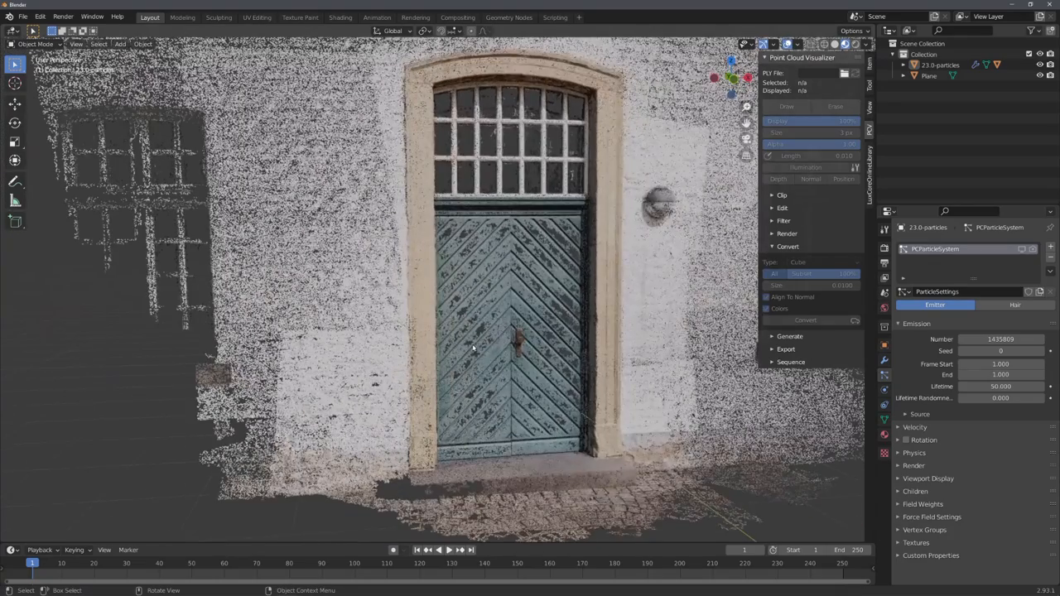
Step: Turn the split area into an Image Editor showing PCParticlesBakedColors
left_click(12, 64)
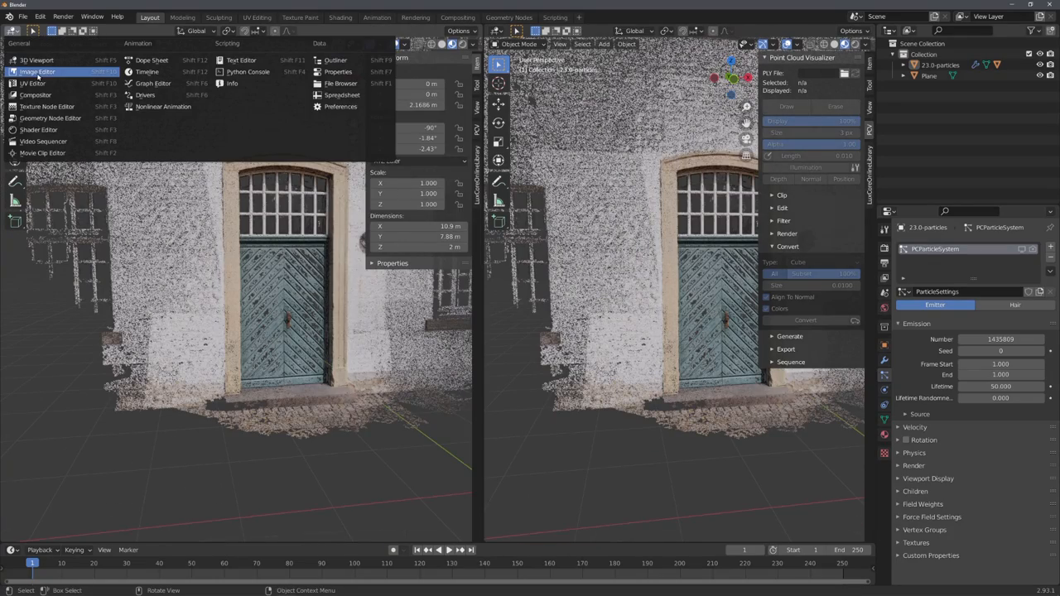
left_click(37, 76)
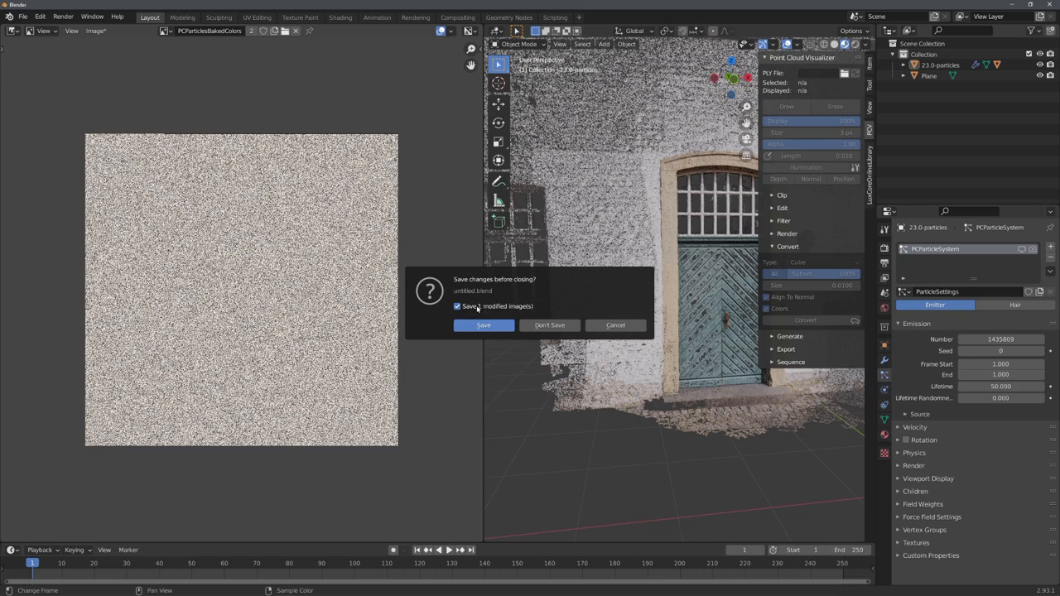
mouse_move(615, 326)
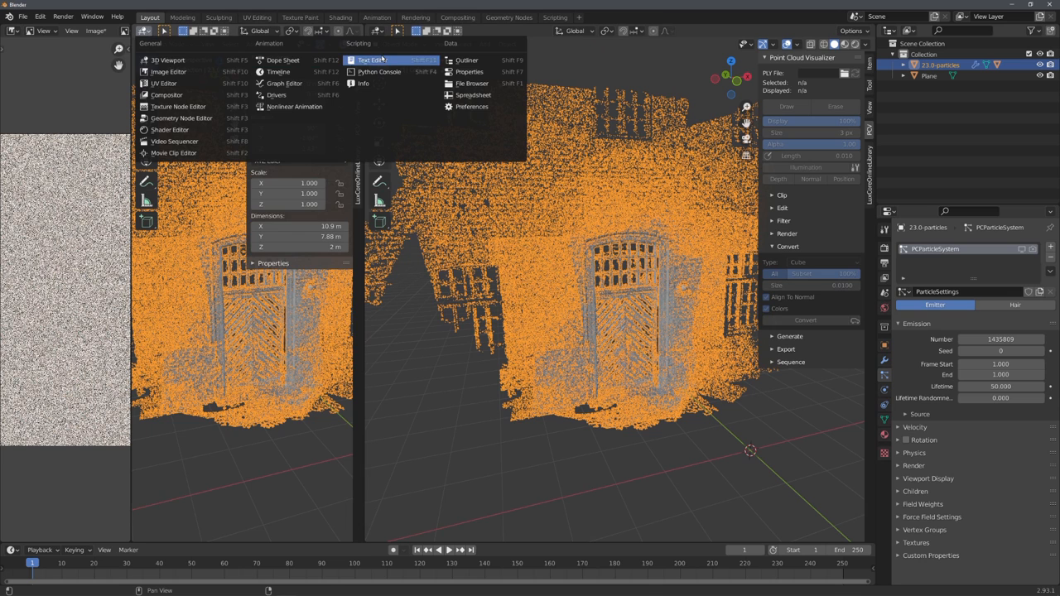
Step: Make the area a Text Editor and open the grid-align bmesh Python script
left_click(384, 59)
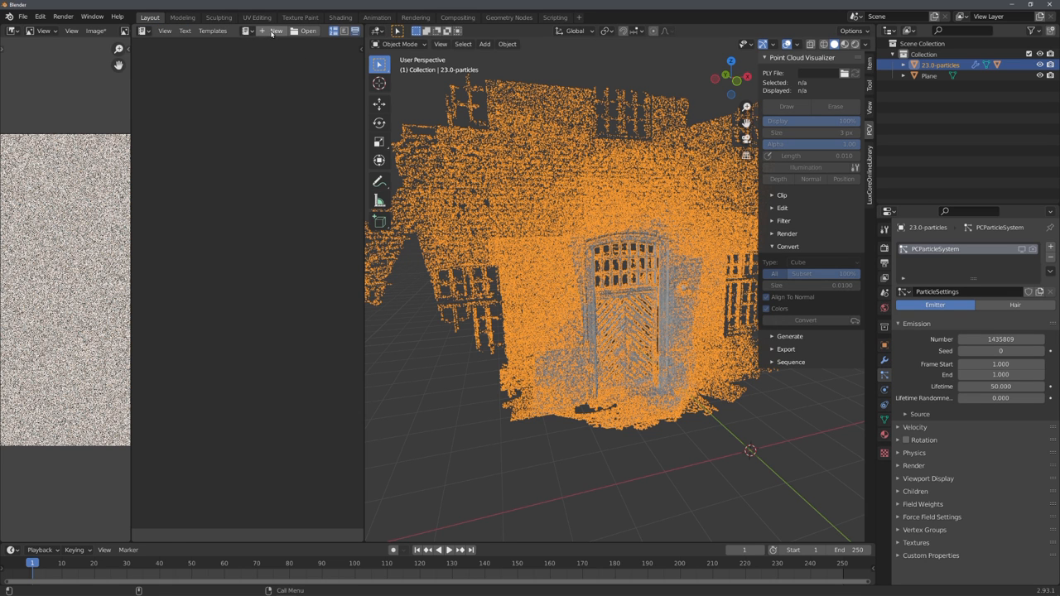
left_click(274, 32)
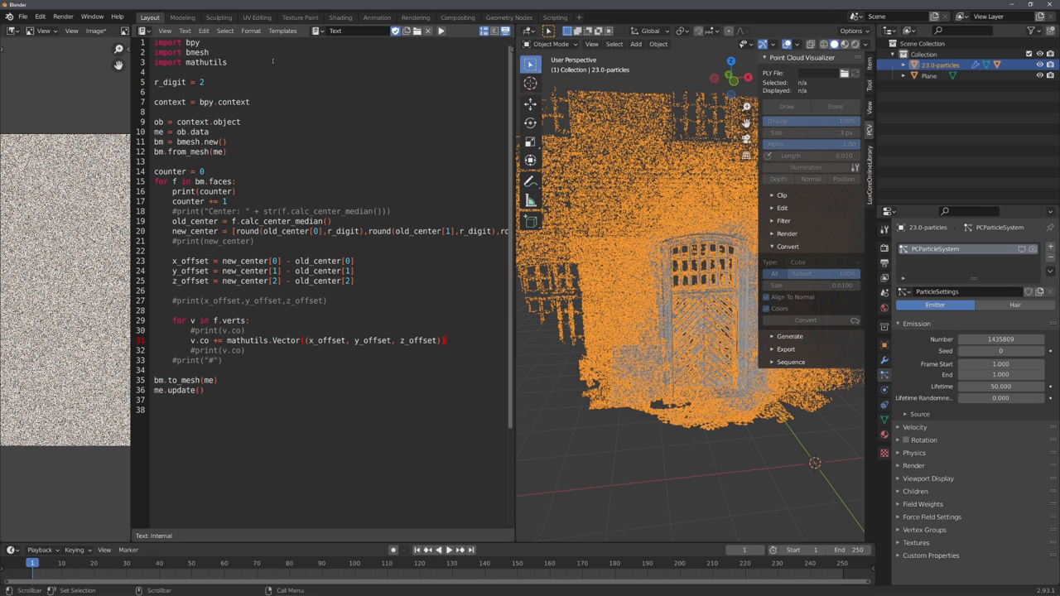
left_click(102, 16)
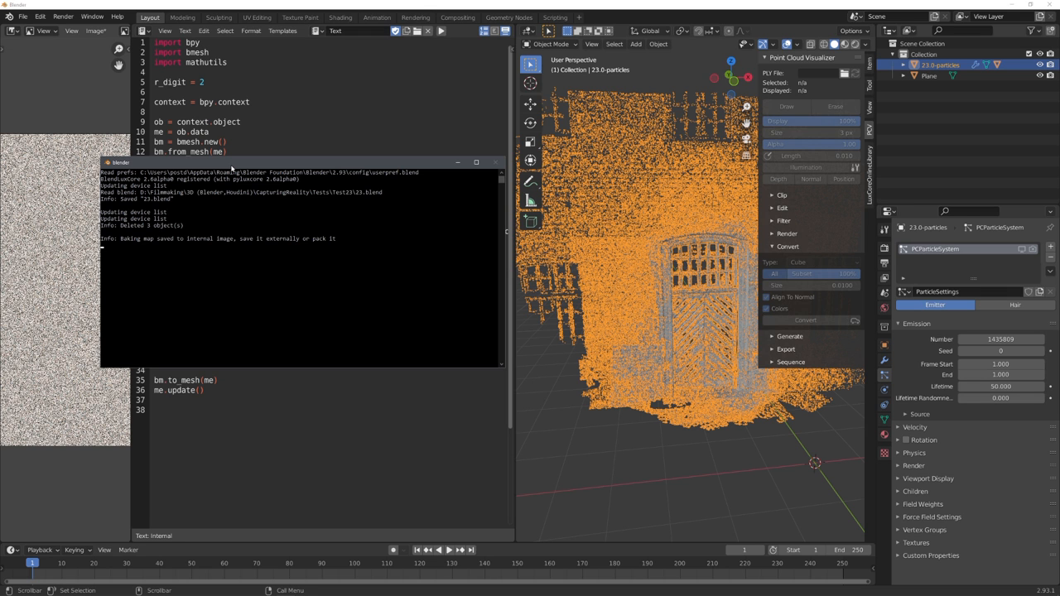
Step: Close the system console and turn on viewport statistics showing the particle door's roughly 1.4M faces
left_click(495, 162)
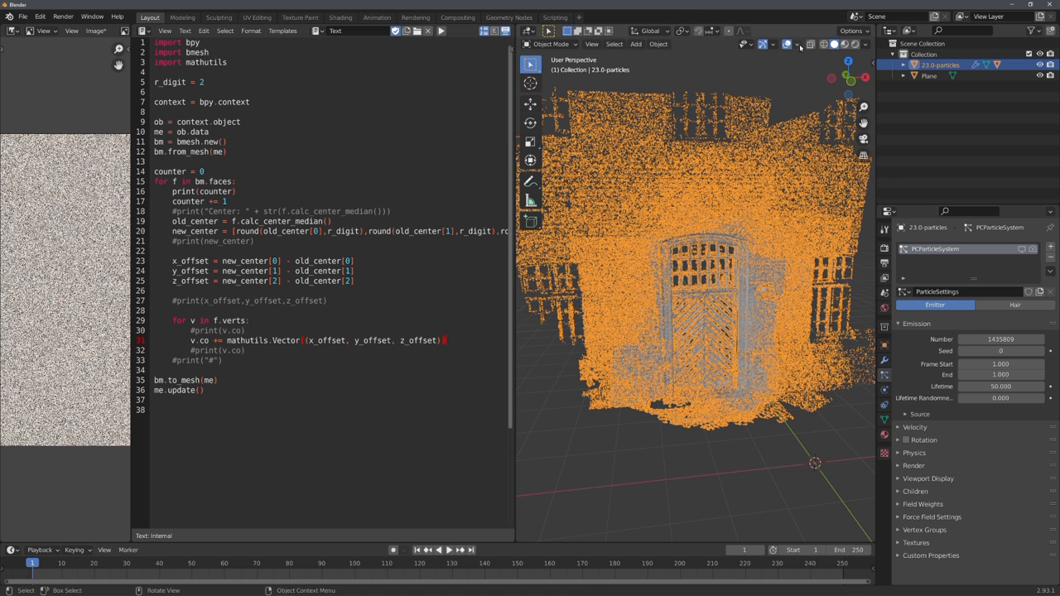
left_click(799, 44)
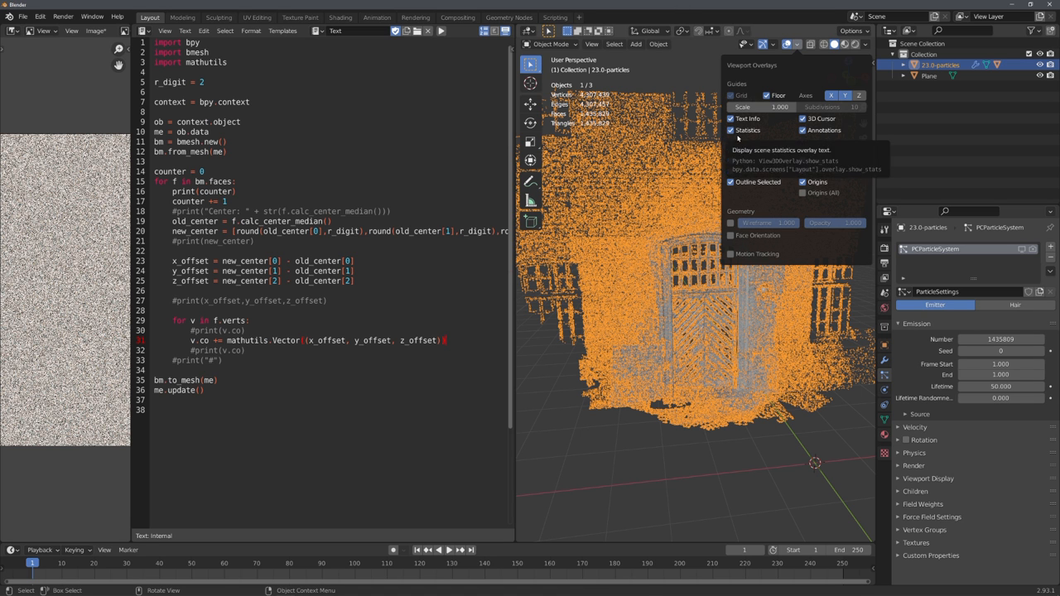